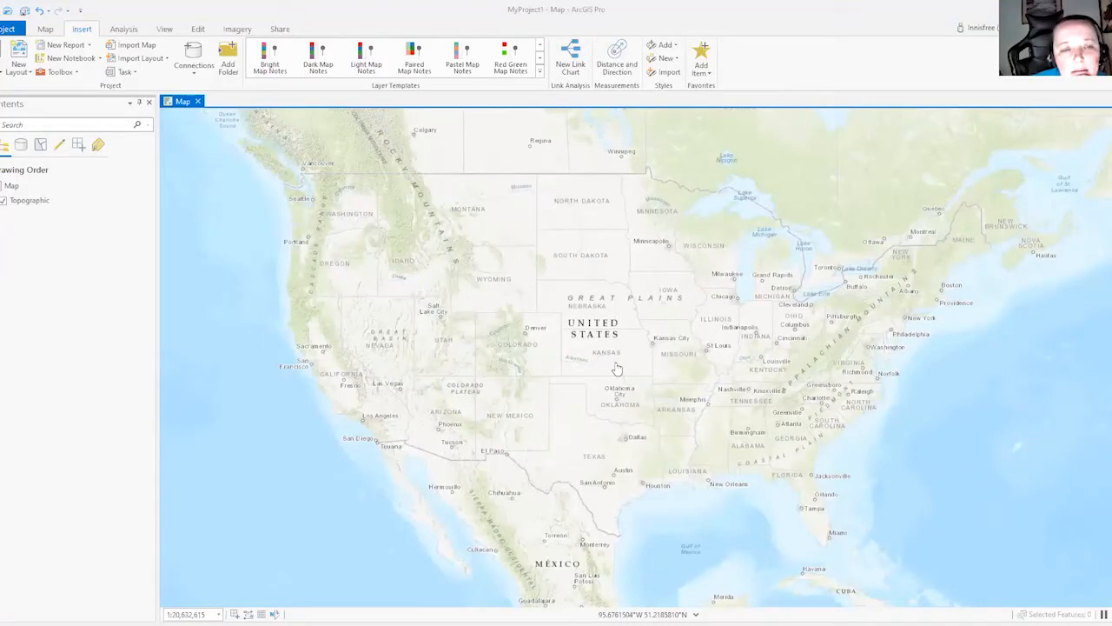
mouse_move(617, 380)
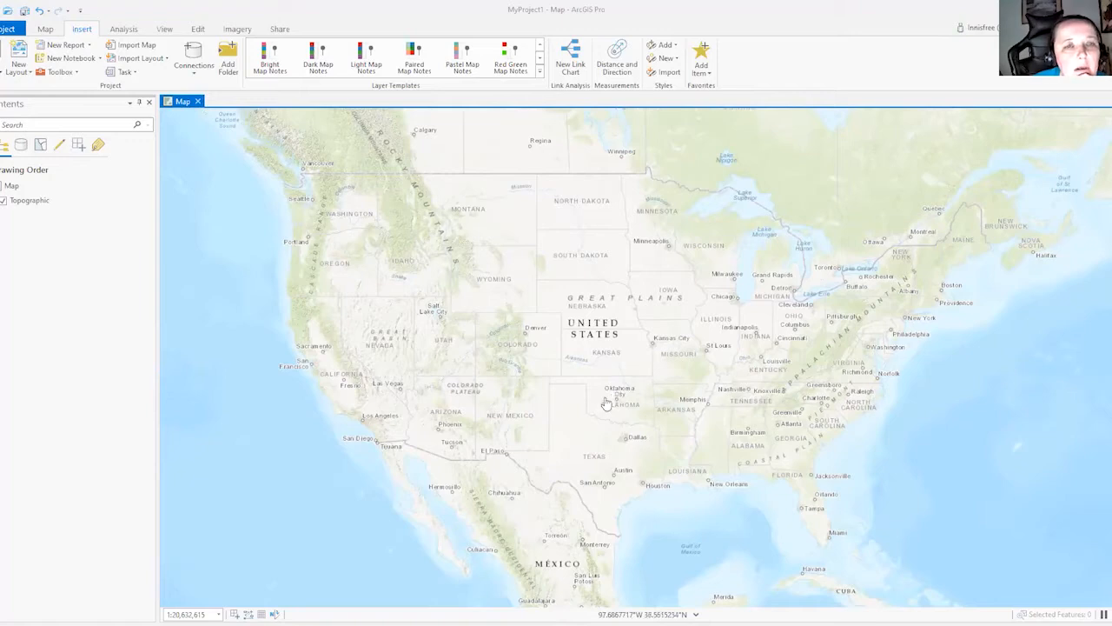
mouse_move(337, 325)
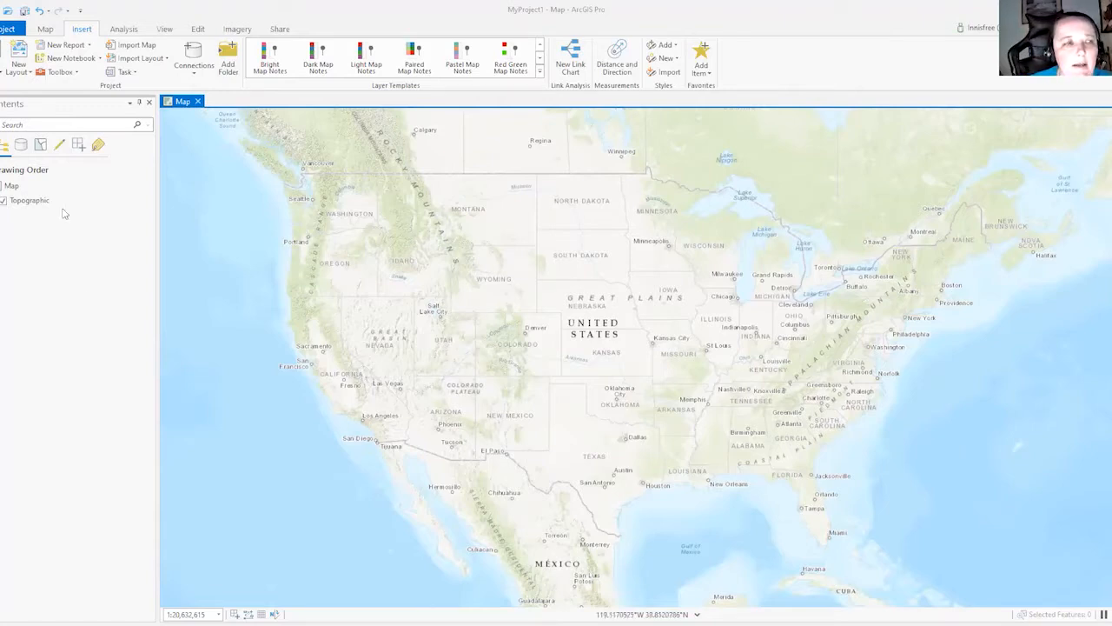
Show the Catalog pane from the View ribbon, listing Maps, Toolboxes, Databases, Styles, Folders and Locators
left_click(30, 200)
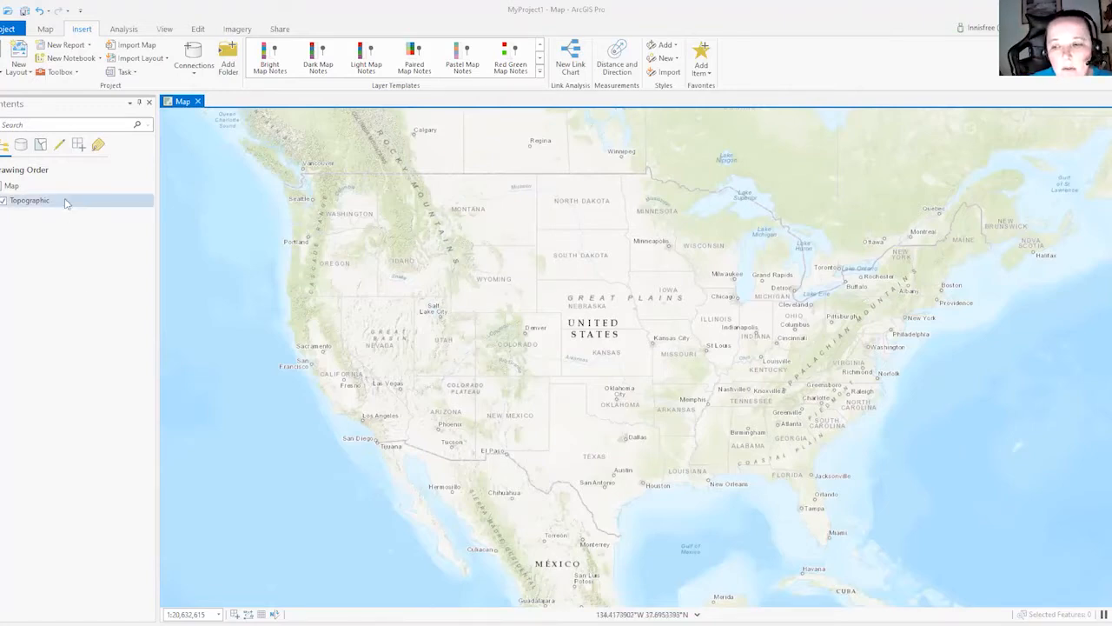
left_click(12, 186)
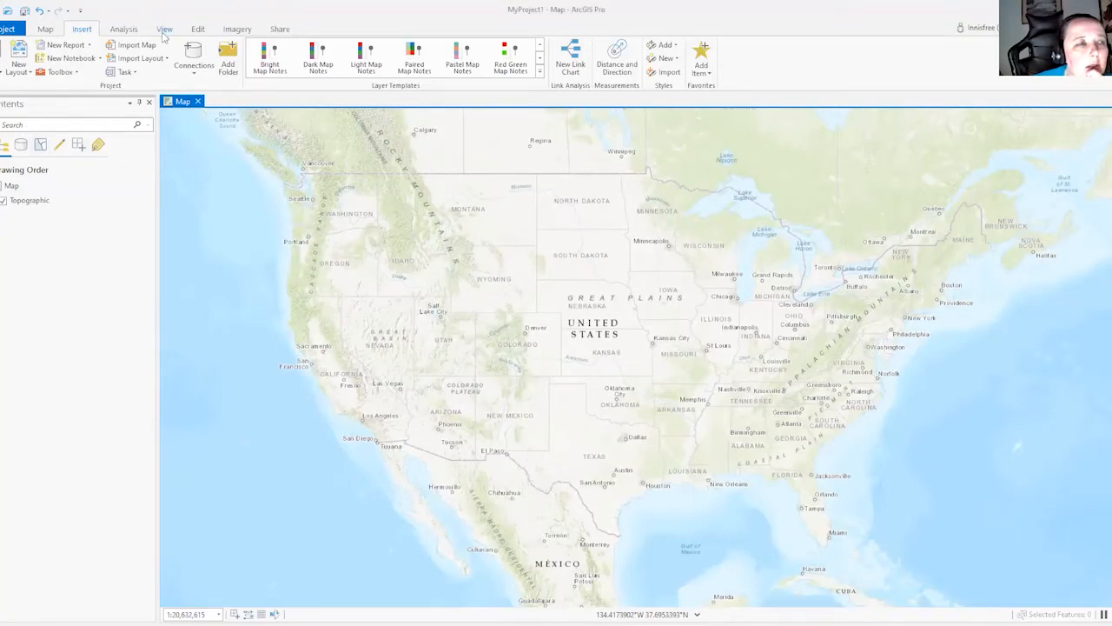
left_click(164, 27)
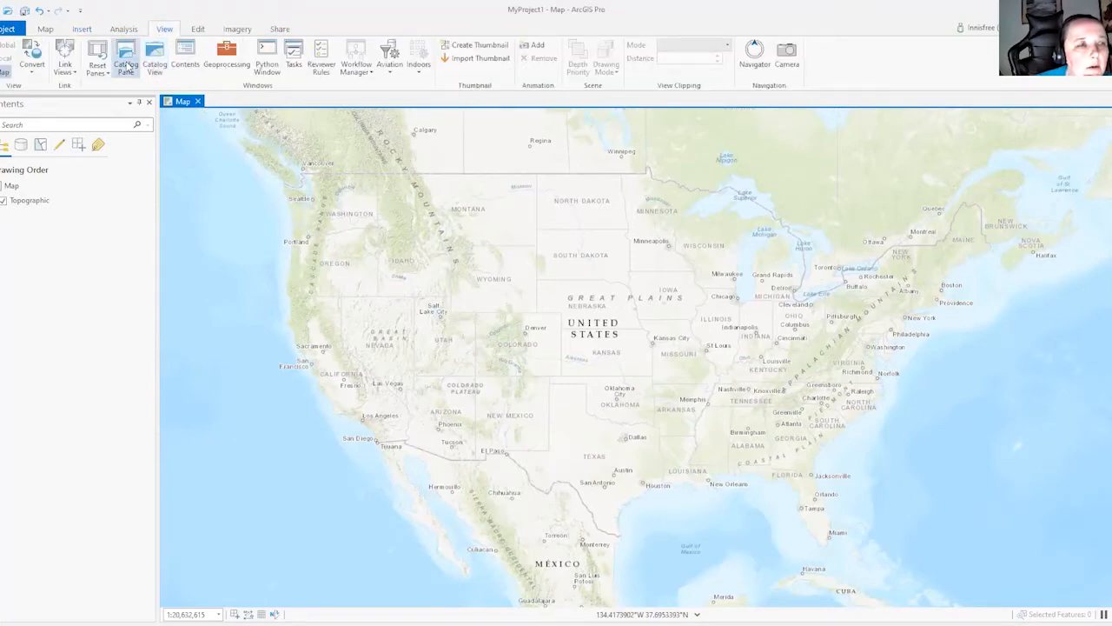
left_click(125, 59)
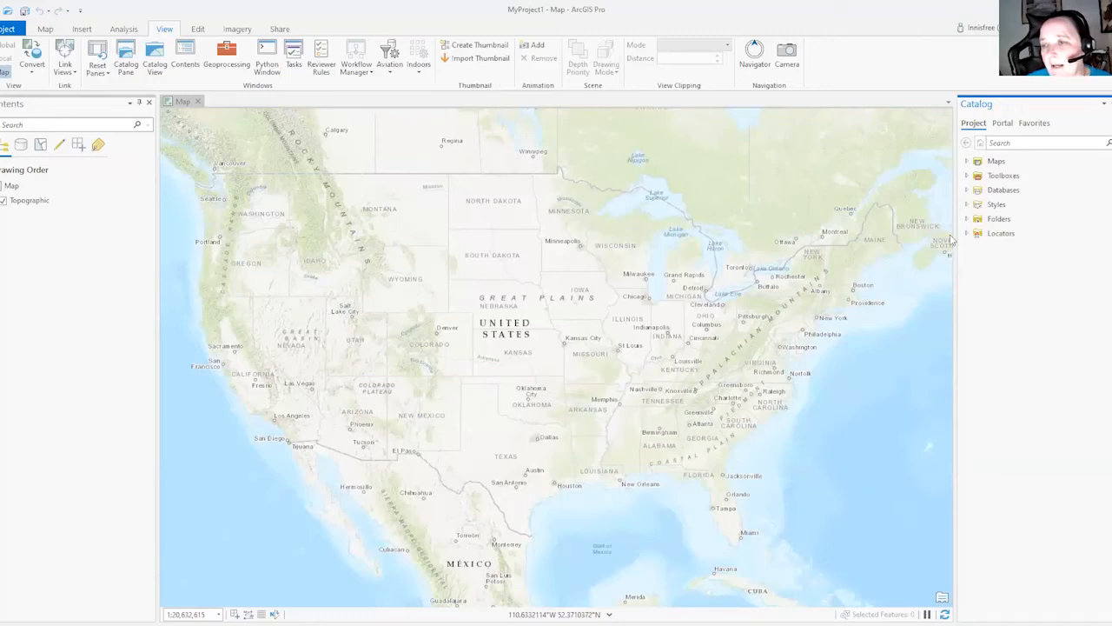
mouse_move(1032, 167)
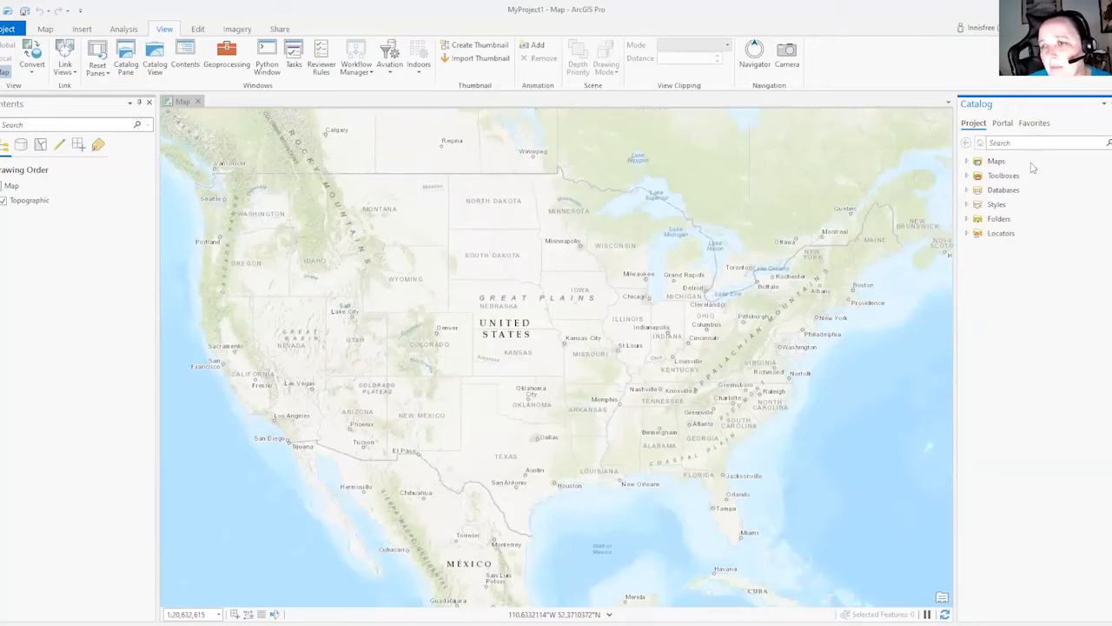
mouse_move(936, 236)
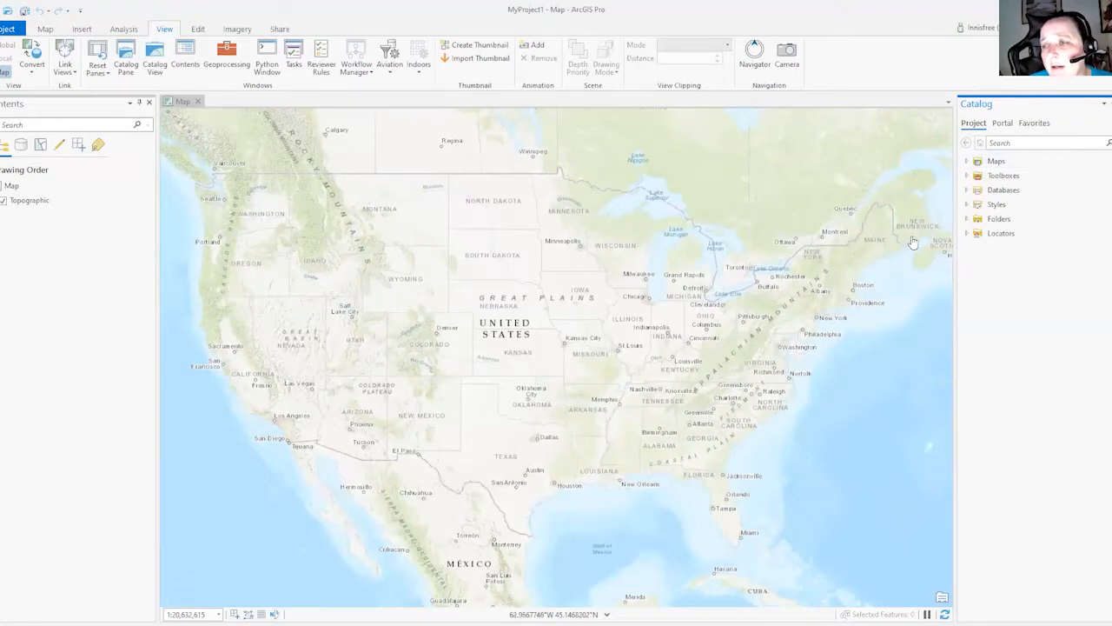
mouse_move(939, 146)
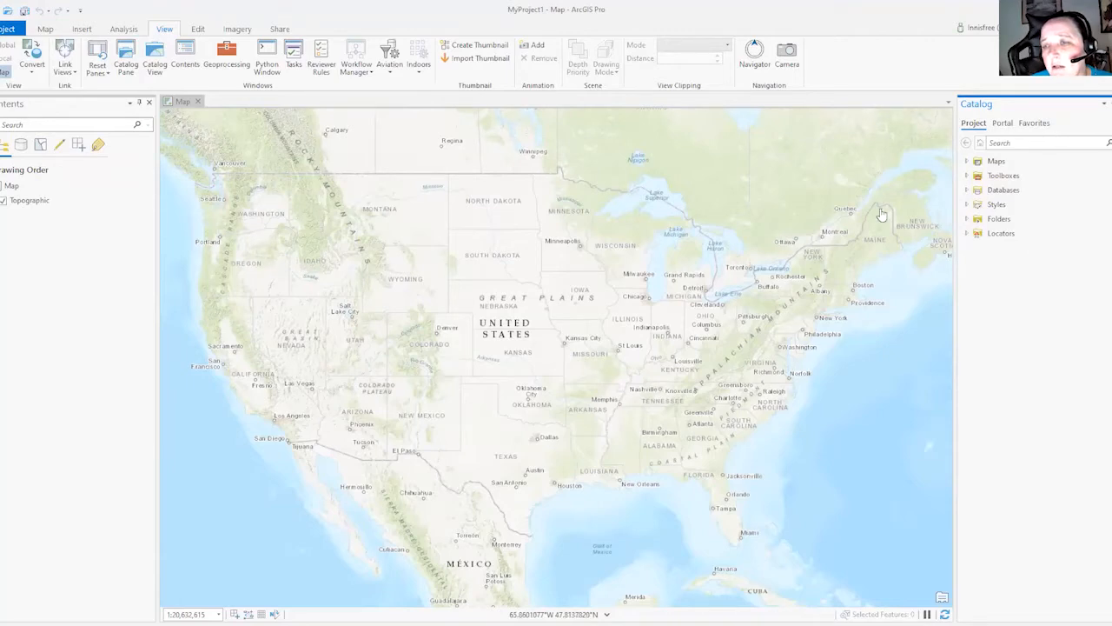
mouse_move(975, 224)
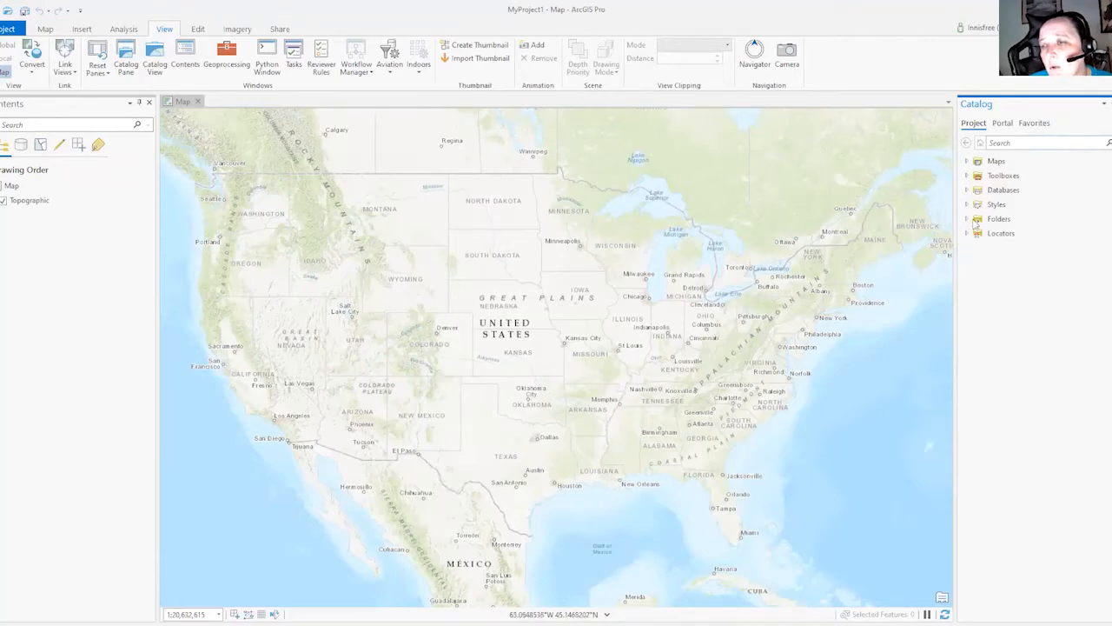
mouse_move(970, 254)
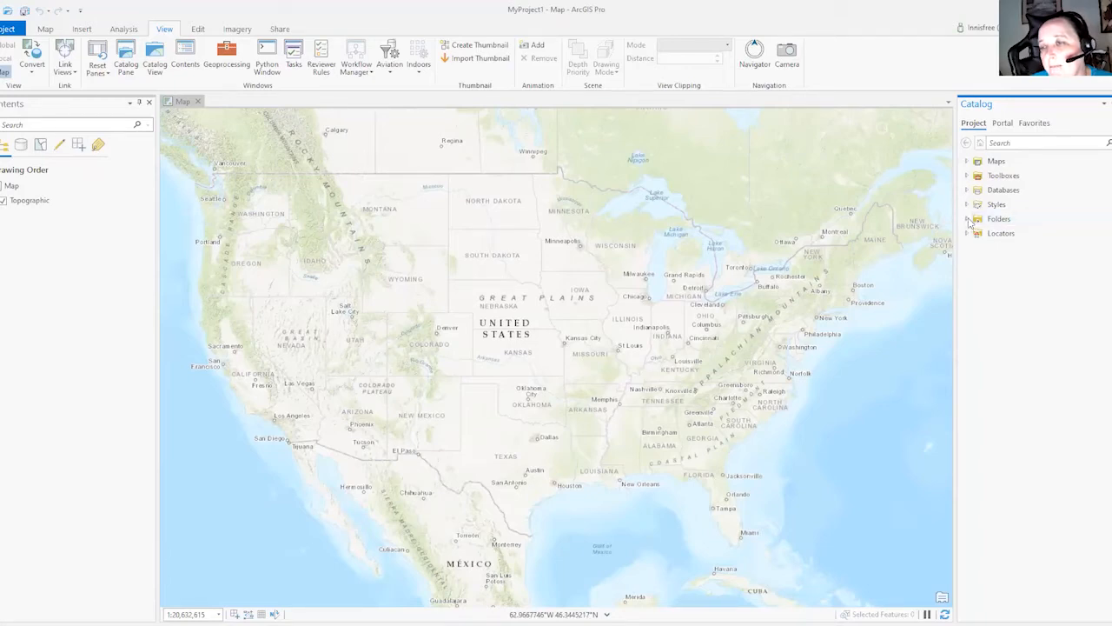
Expand Folders in the Catalog pane to reveal the MyProject1 folder
left_click(966, 219)
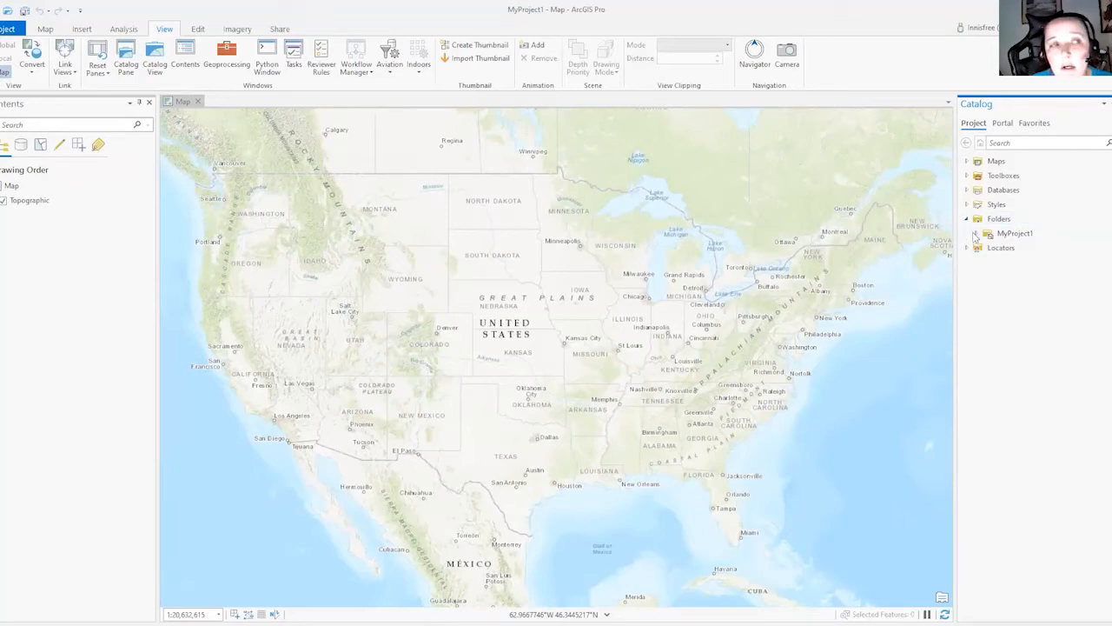
mouse_move(866, 320)
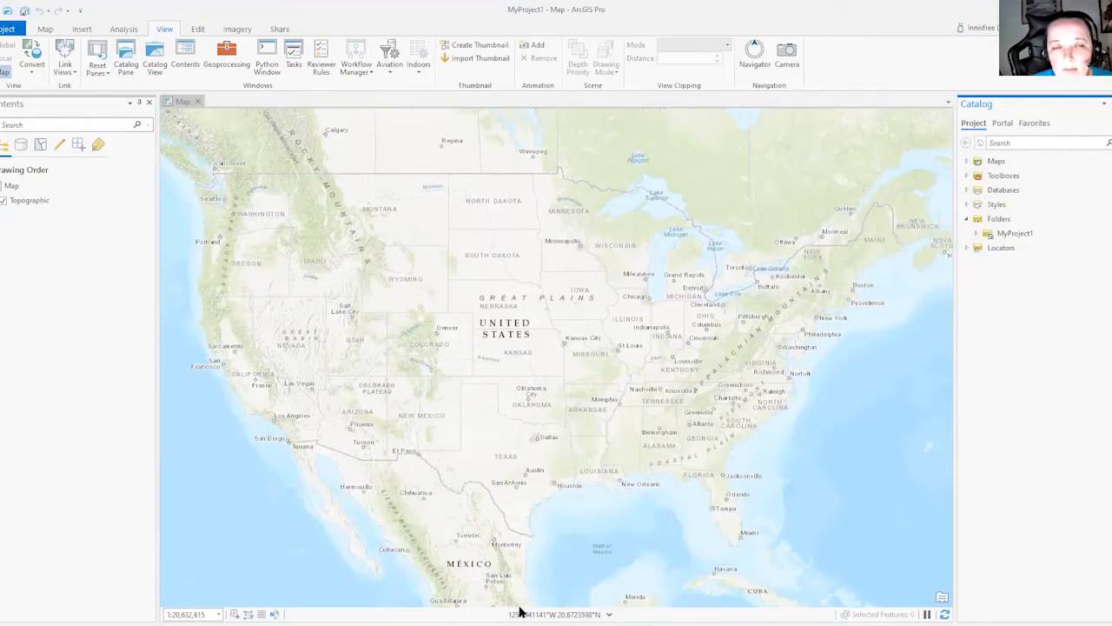
mouse_move(545, 615)
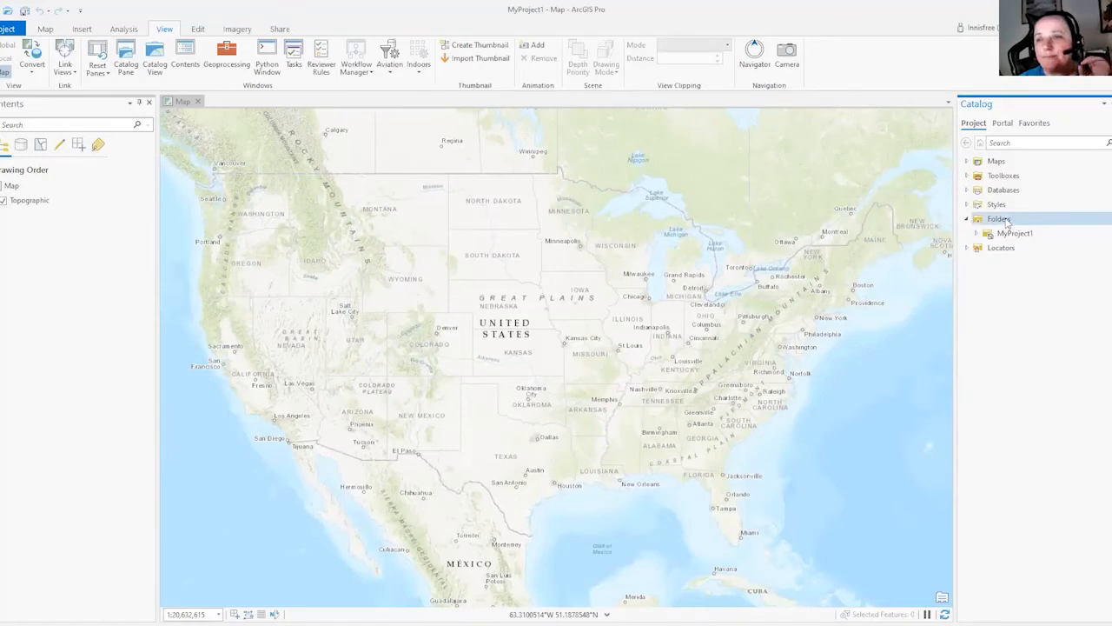
mouse_move(1017, 219)
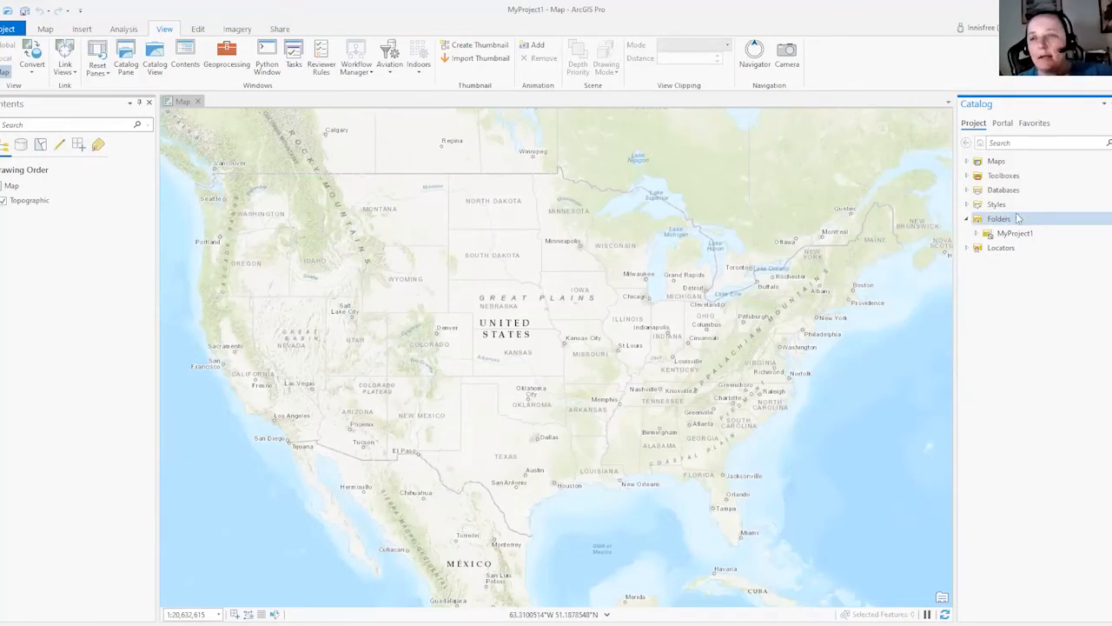
mouse_move(1012, 219)
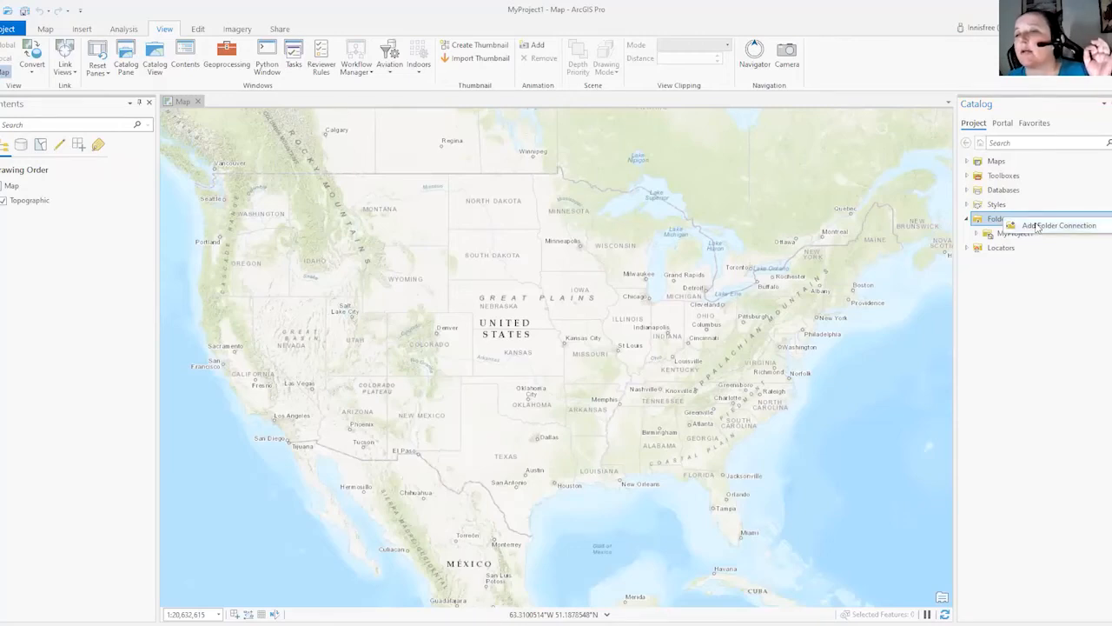
Start an Add Folder Connection and browse Computer to the C: drive
left_click(1058, 226)
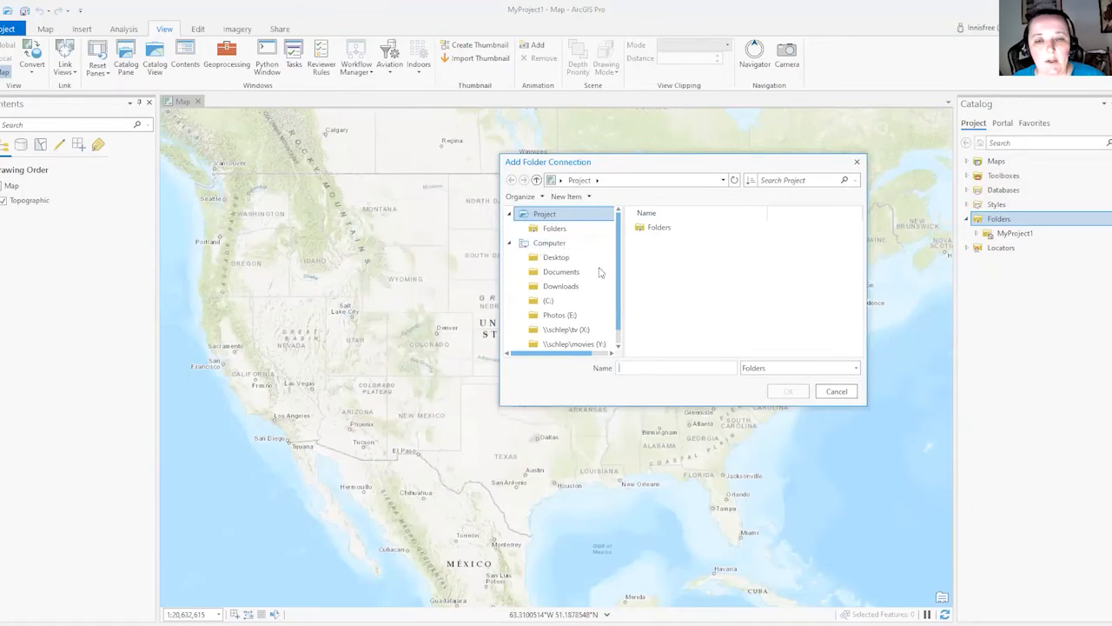
left_click(549, 299)
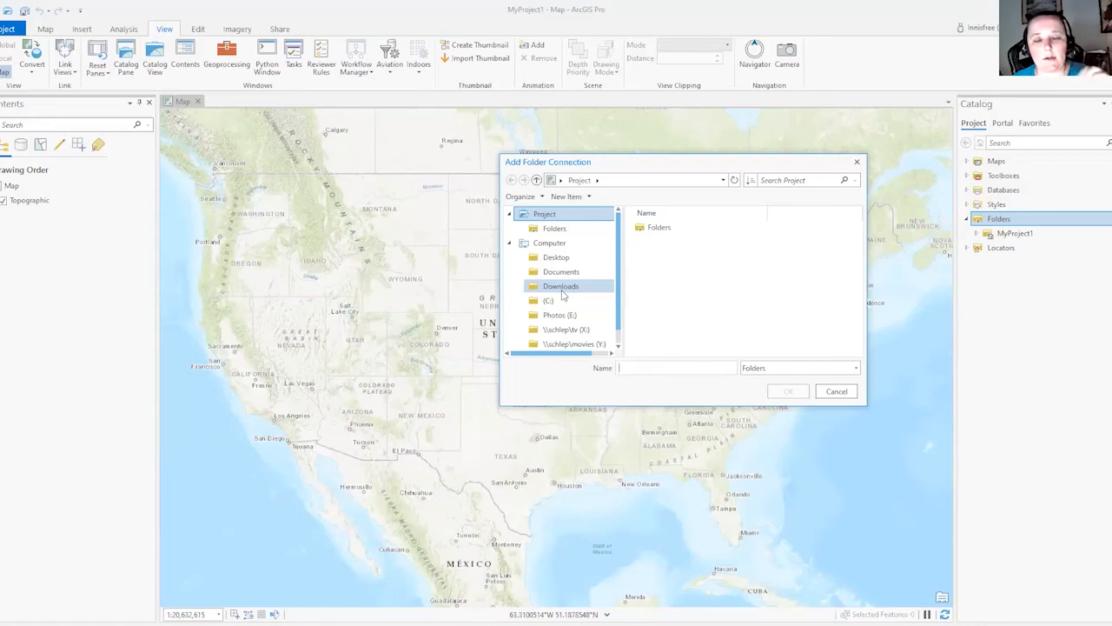
left_click(548, 299)
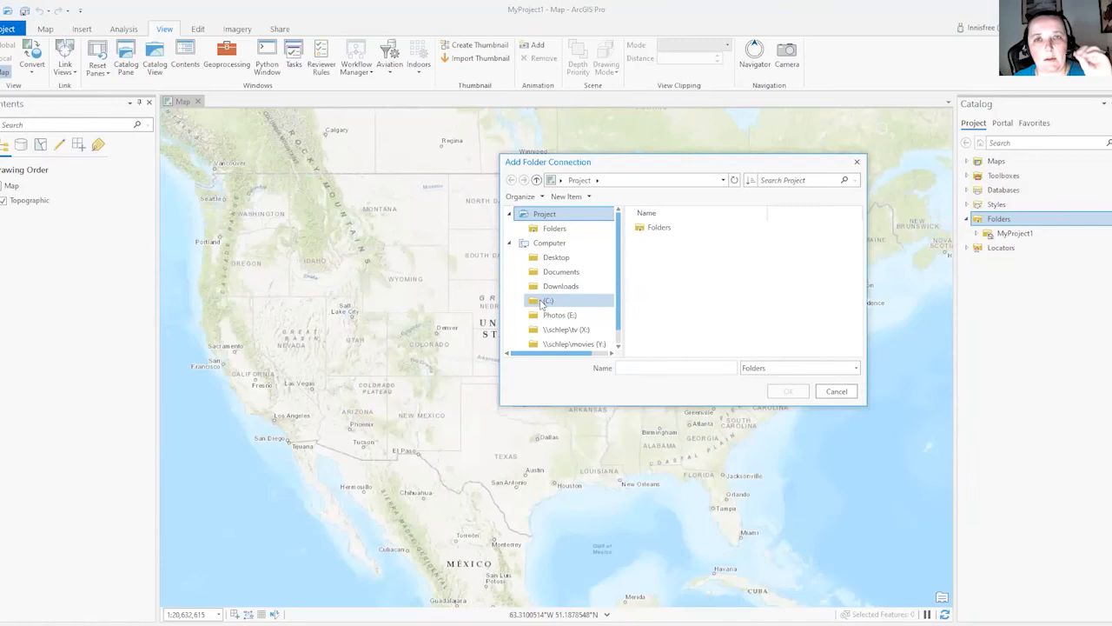
left_click(548, 298)
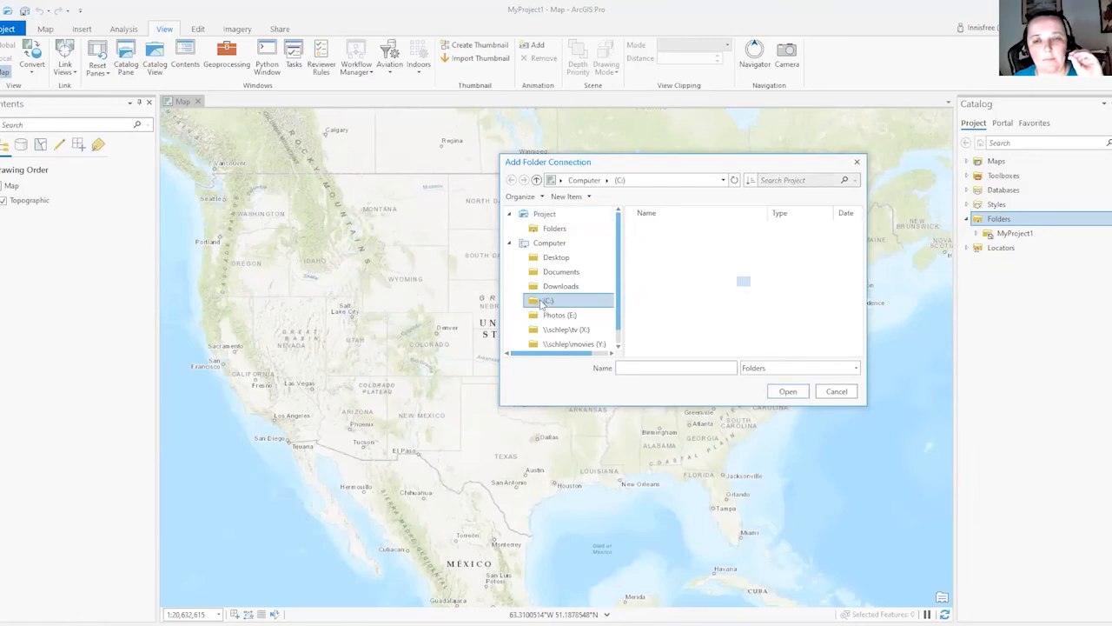
Select C:\EsriPress\GTKAGPro as the folder to connect and confirm
double_click(547, 300)
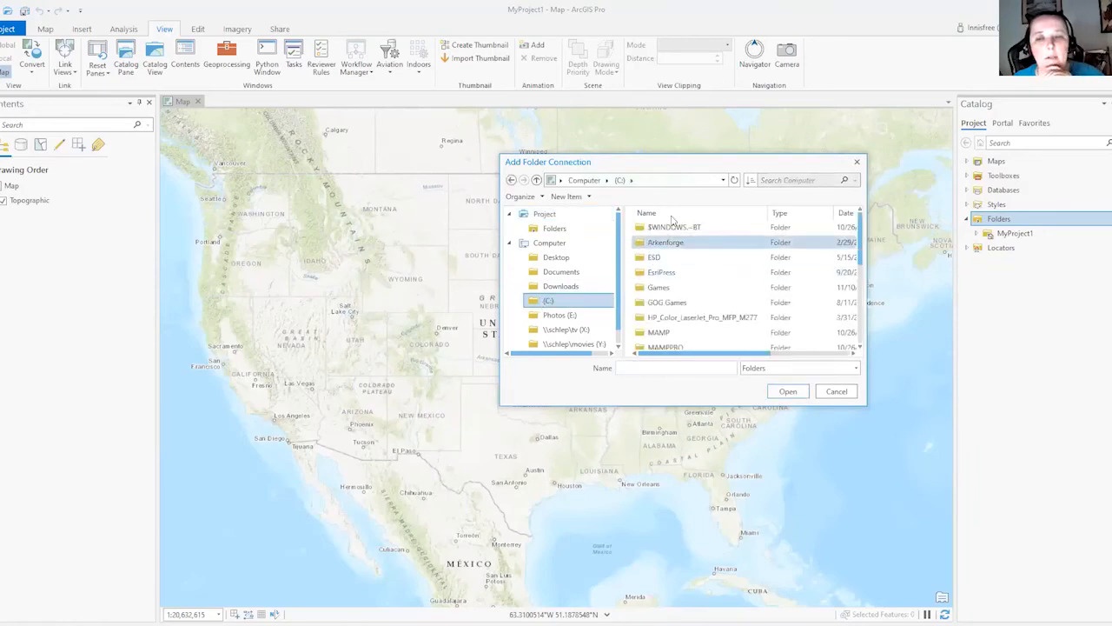
left_click(660, 271)
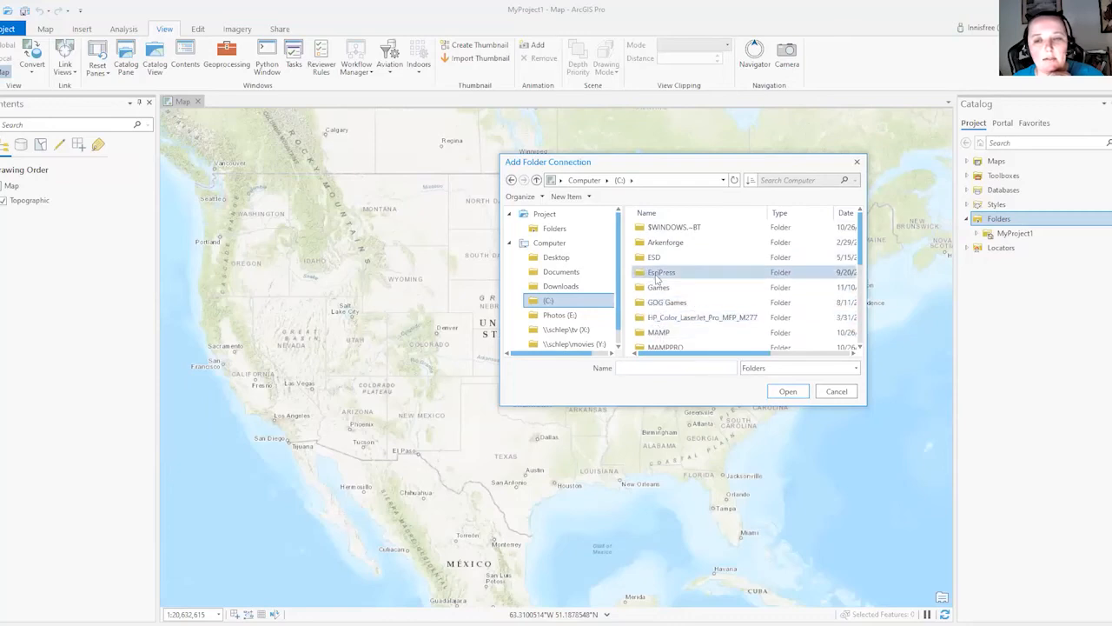
mouse_move(660, 271)
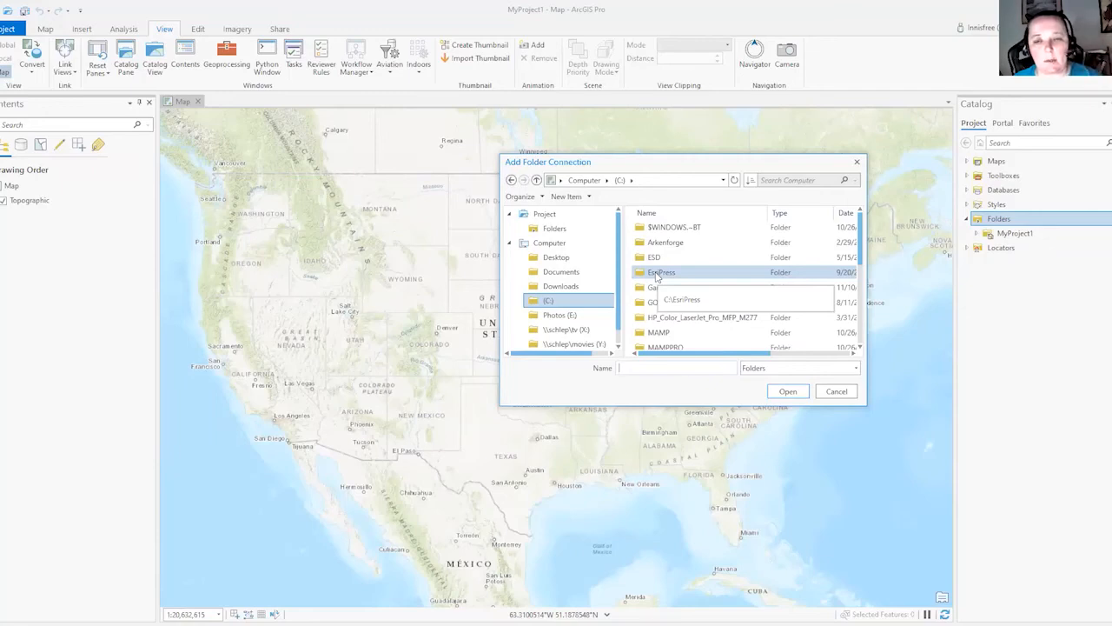
double_click(660, 271)
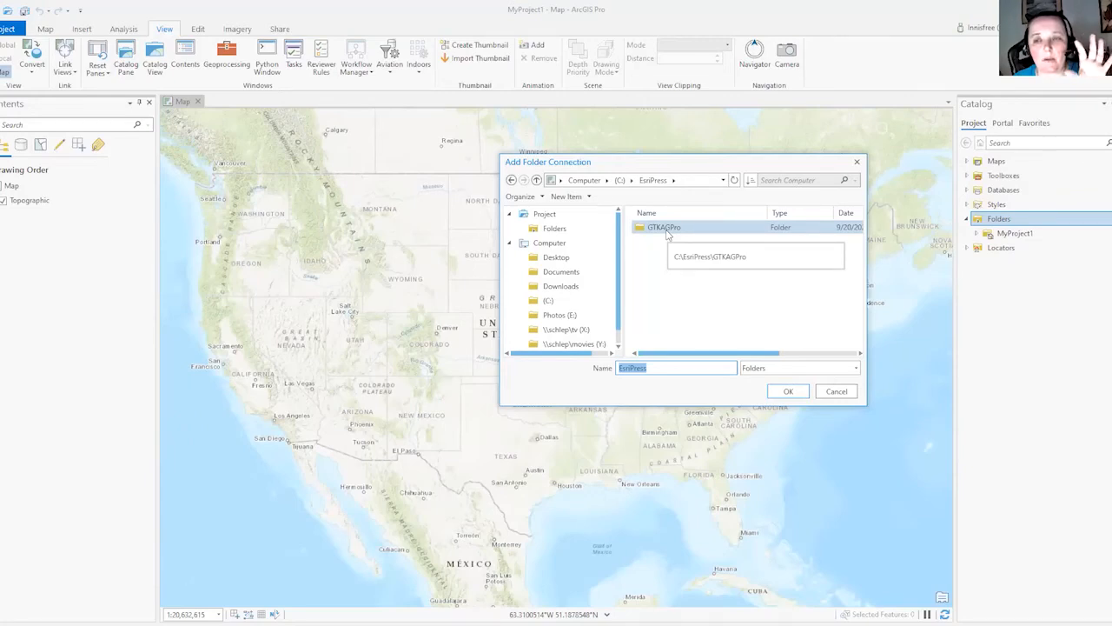
left_click(664, 226)
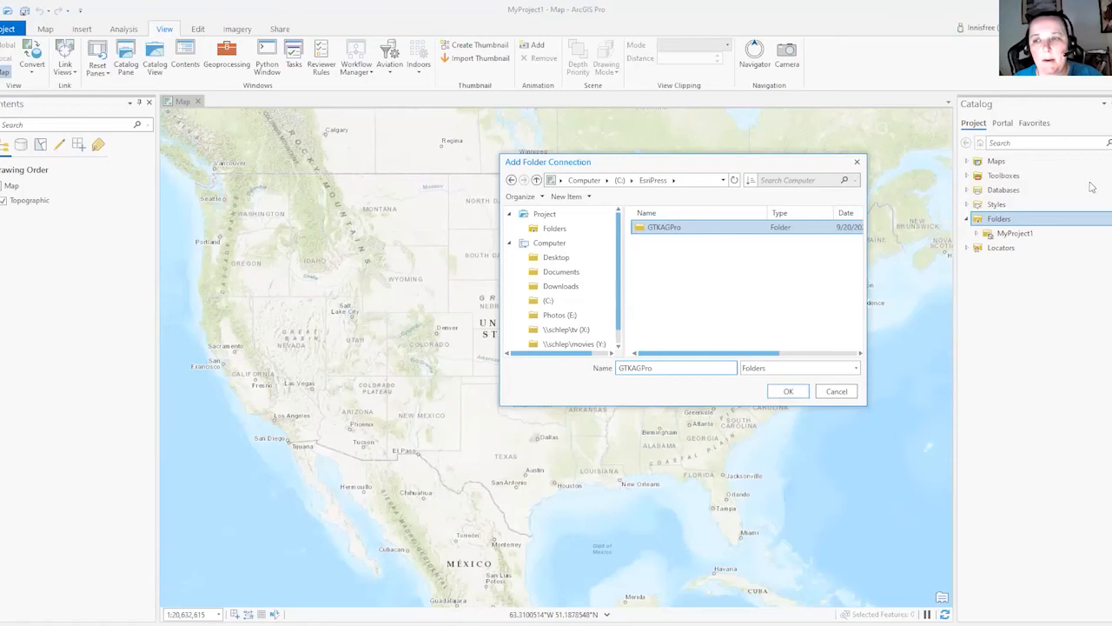
mouse_move(961, 246)
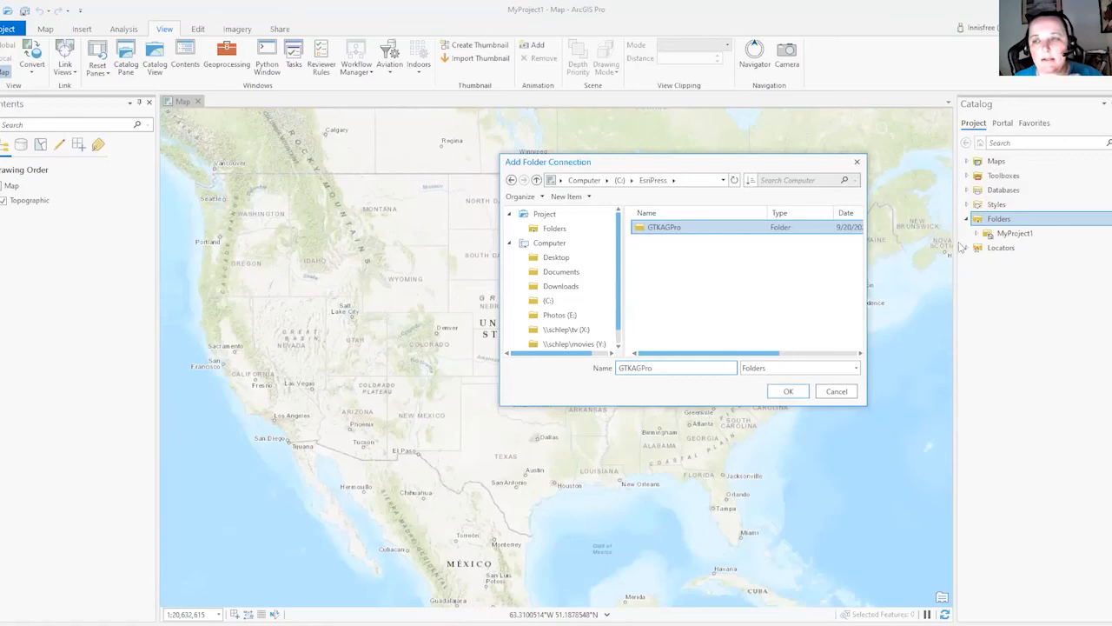
mouse_move(1028, 247)
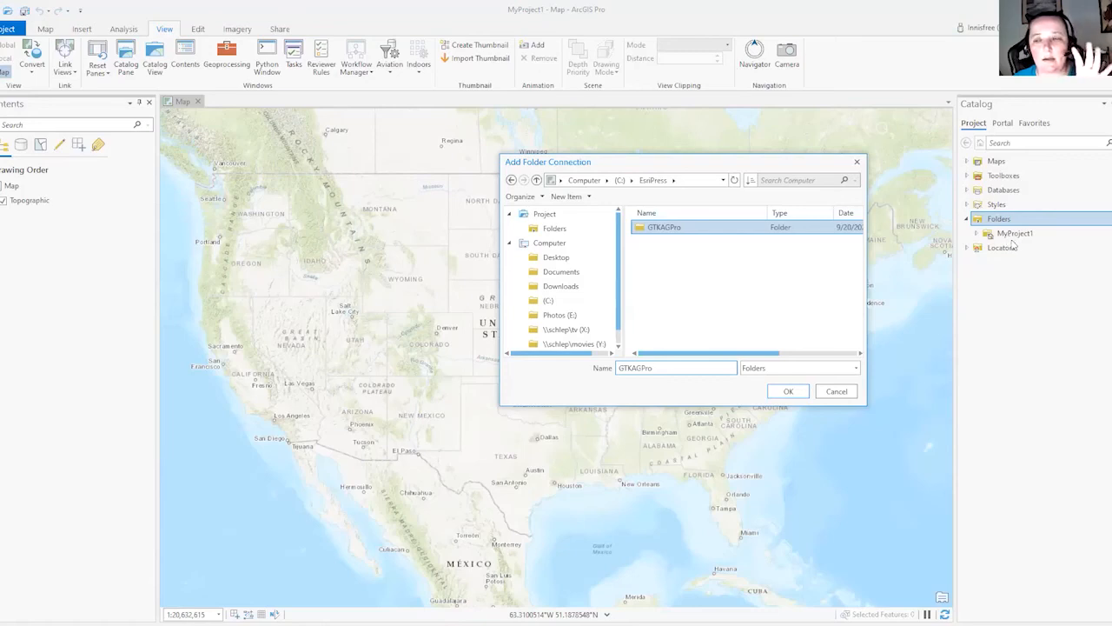
mouse_move(1011, 244)
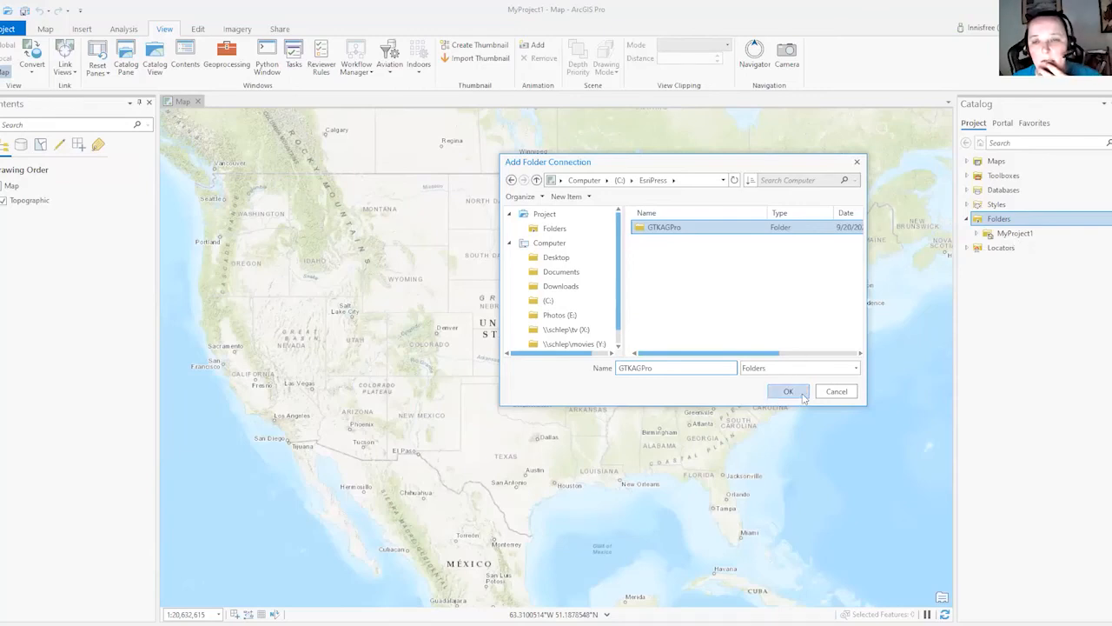
left_click(787, 391)
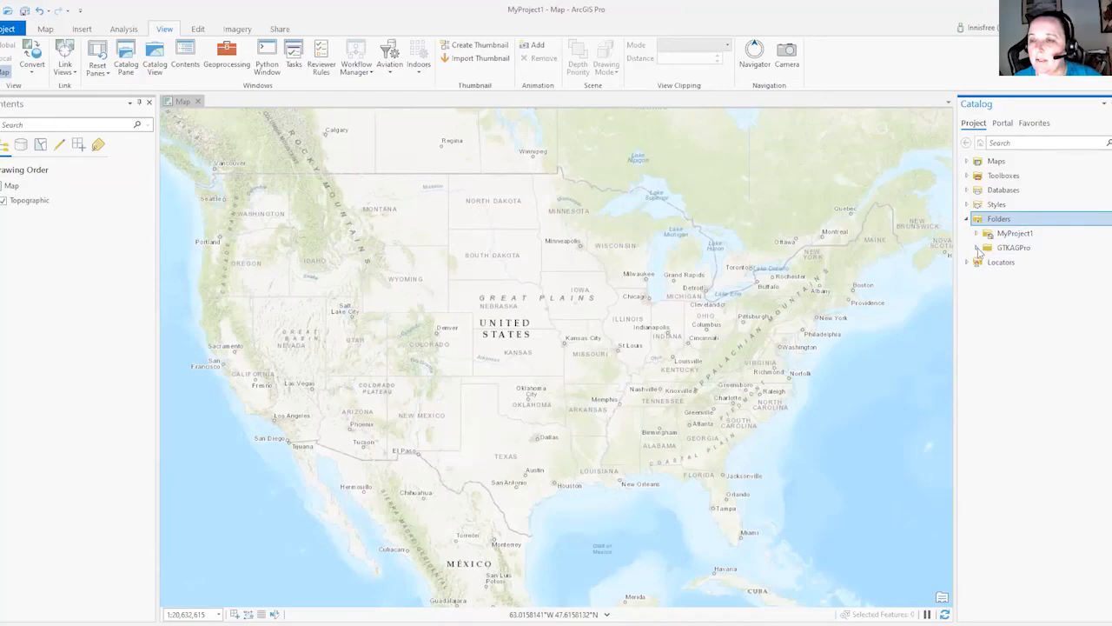
Expand the GTKAGPro connection to show its subfolders (3D, Broadband, CityMaintain, World)
left_click(976, 247)
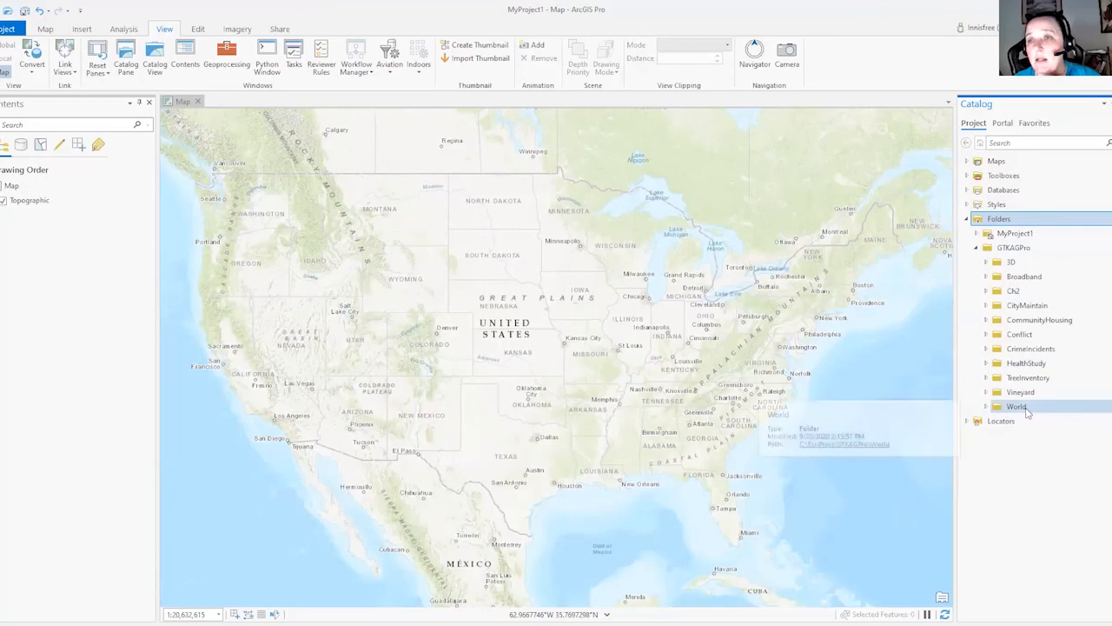
mouse_move(1030, 347)
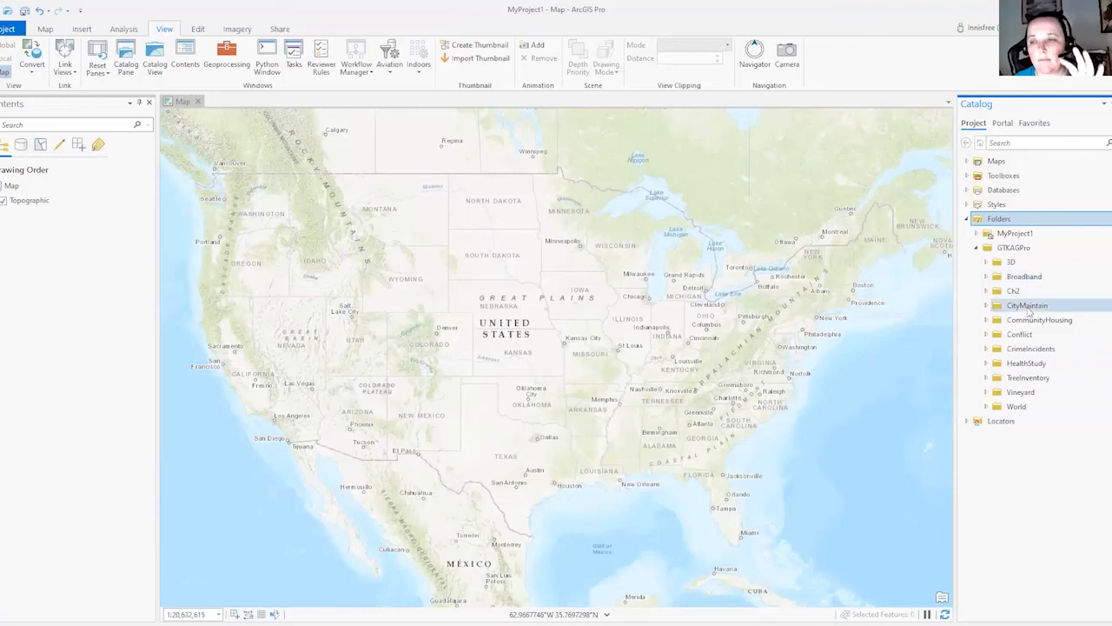
mouse_move(1017, 407)
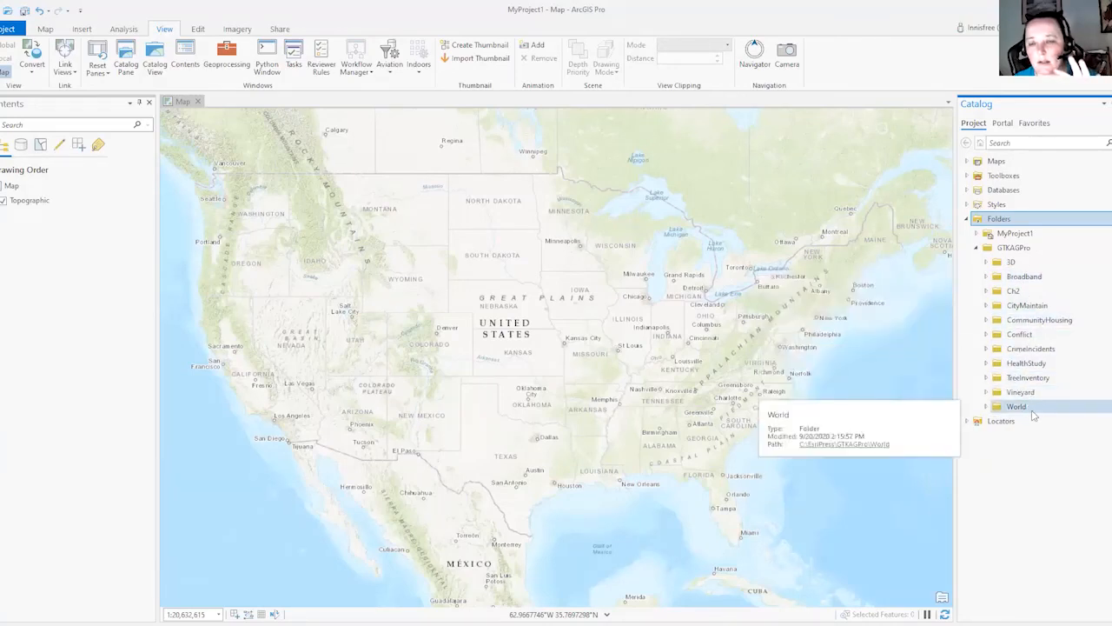
mouse_move(520, 272)
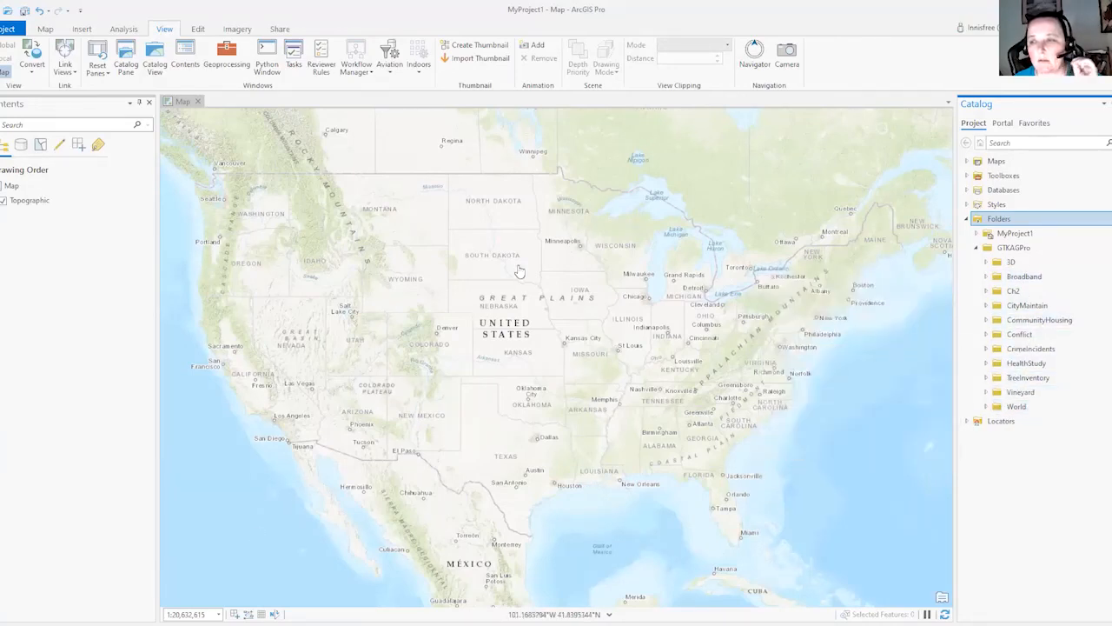
left_click(1015, 233)
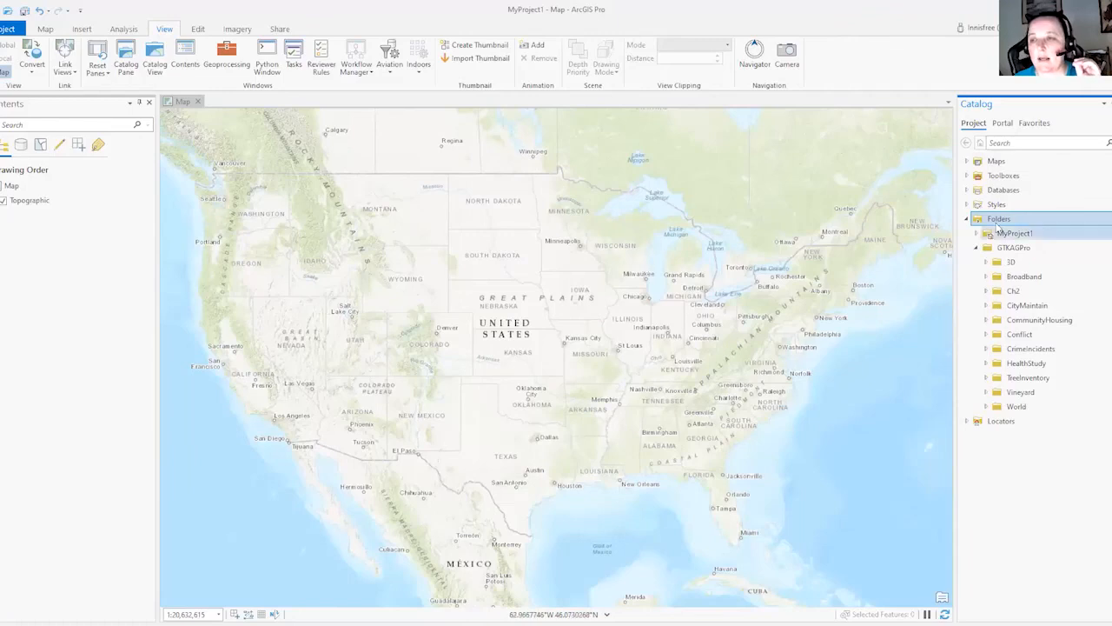